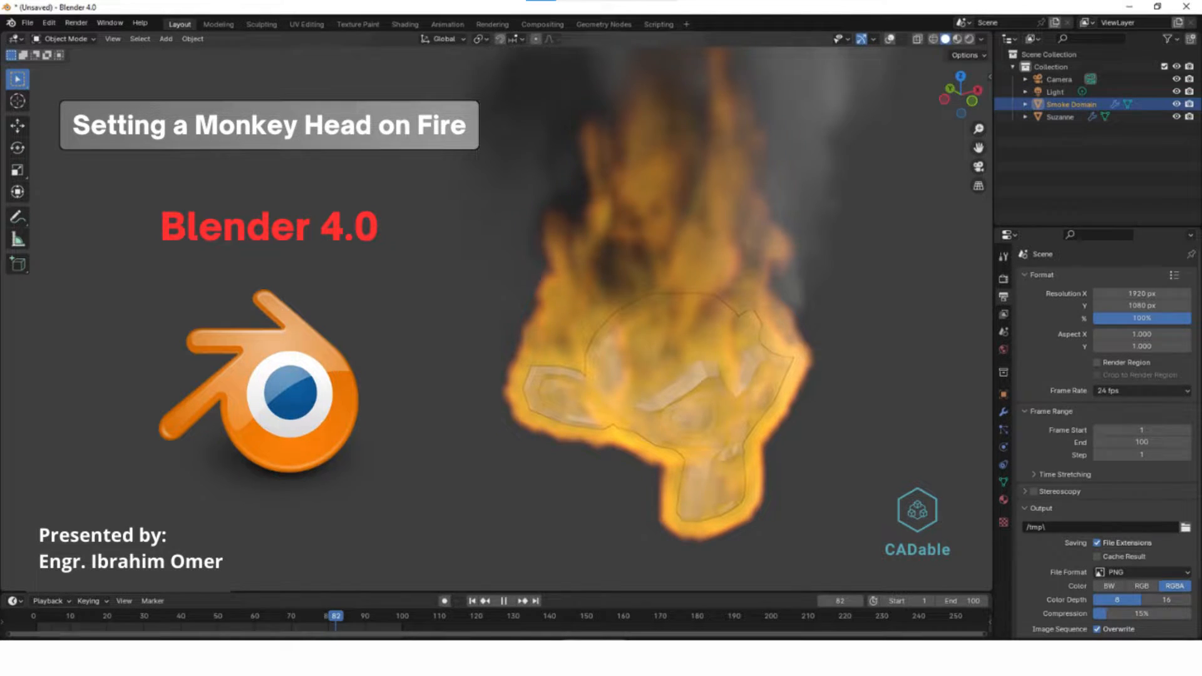
Delete the default cube and add a Suzanne monkey head mesh at the centre.
left_click(503, 600)
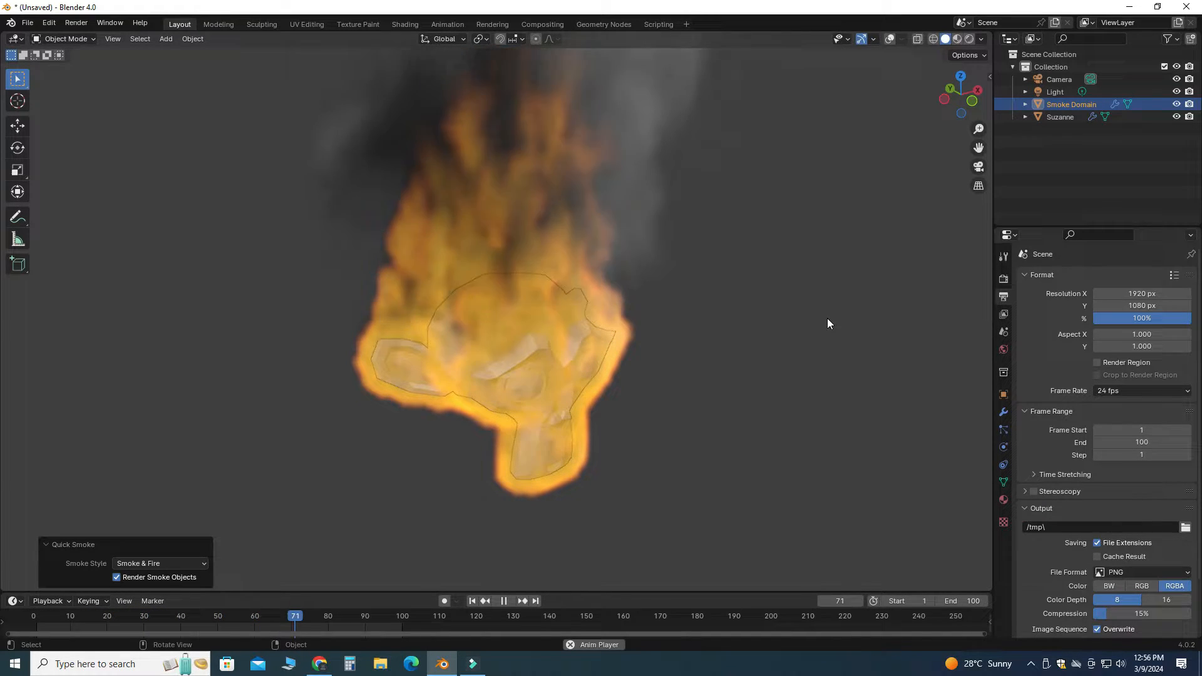
left_click(471, 600)
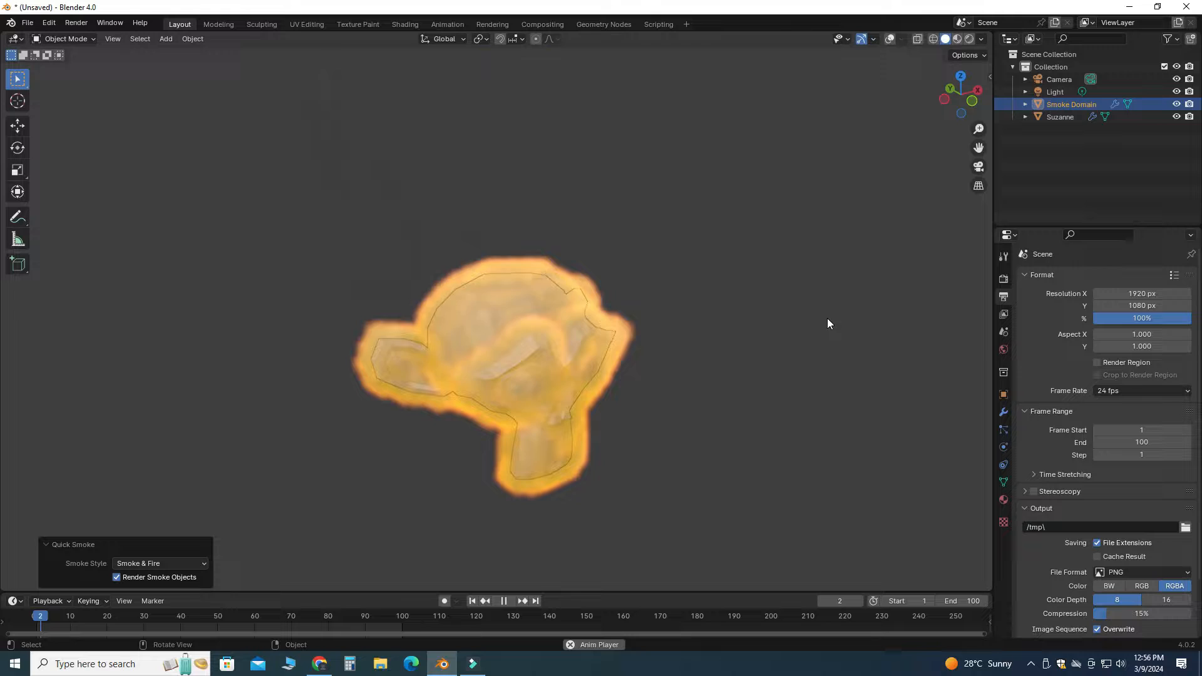
left_click(504, 600)
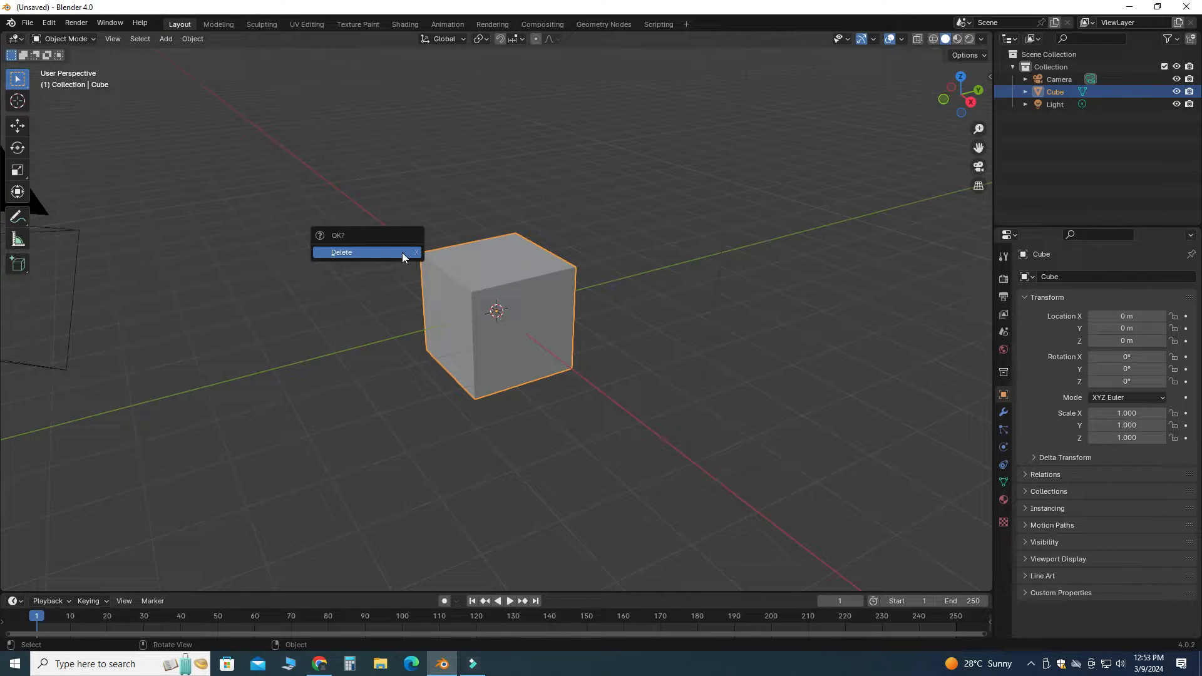
left_click(341, 251)
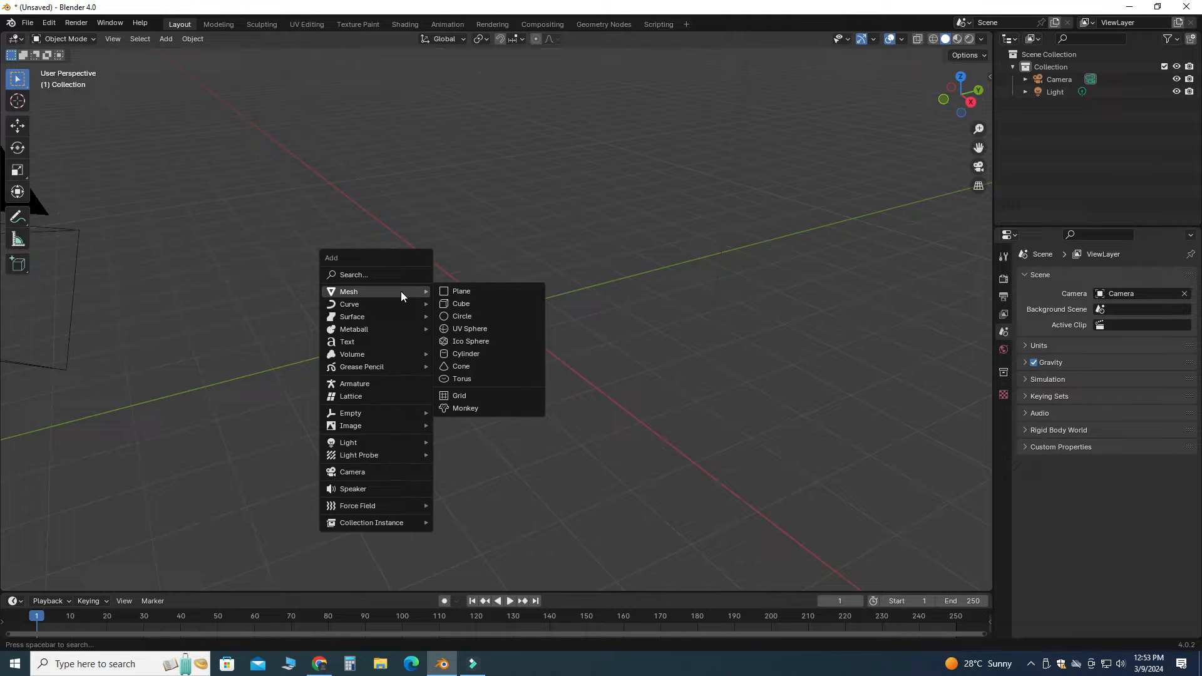
left_click(465, 408)
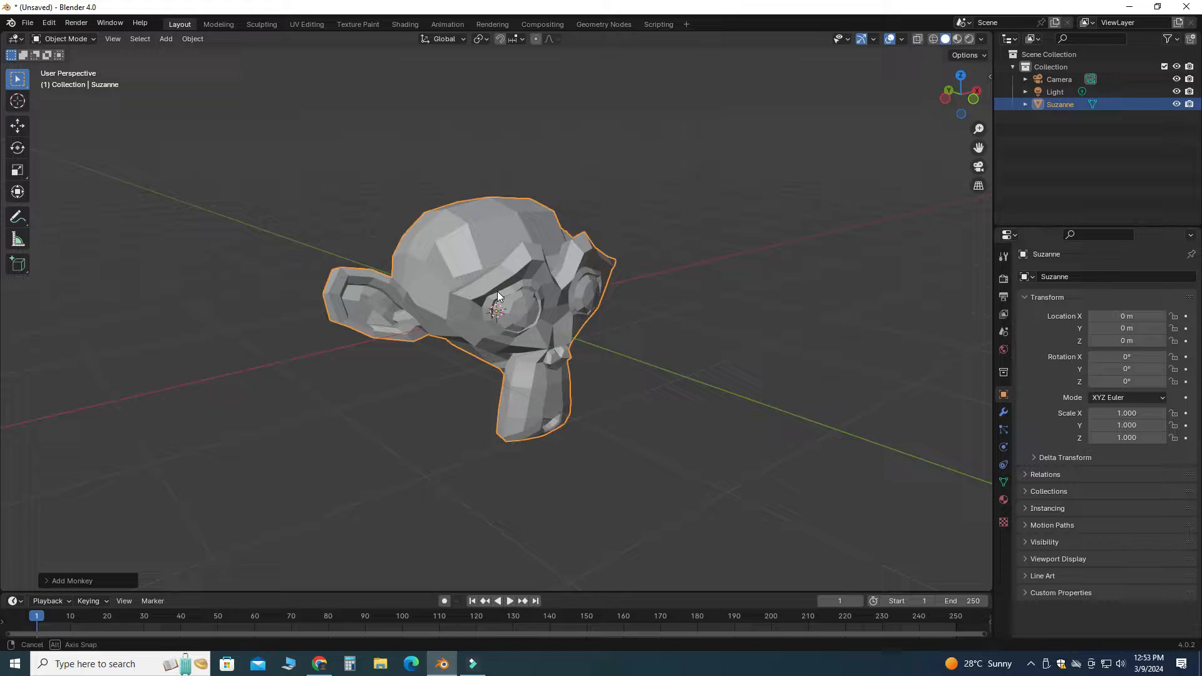
left_click(192, 38)
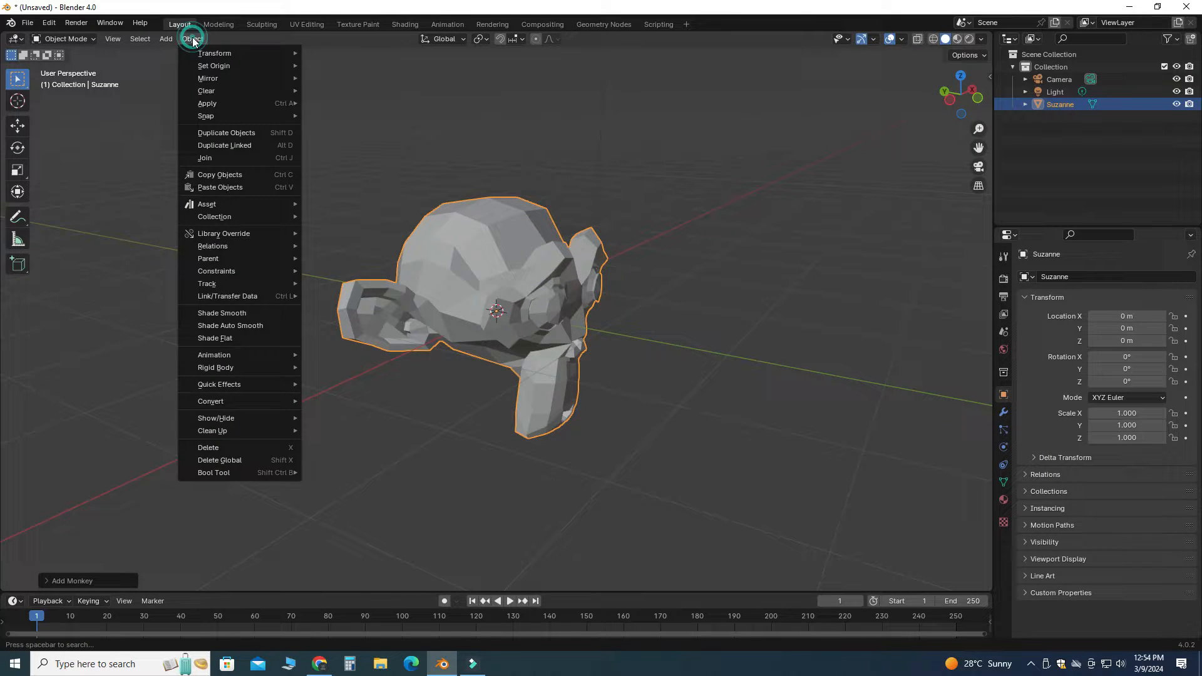
mouse_move(226, 383)
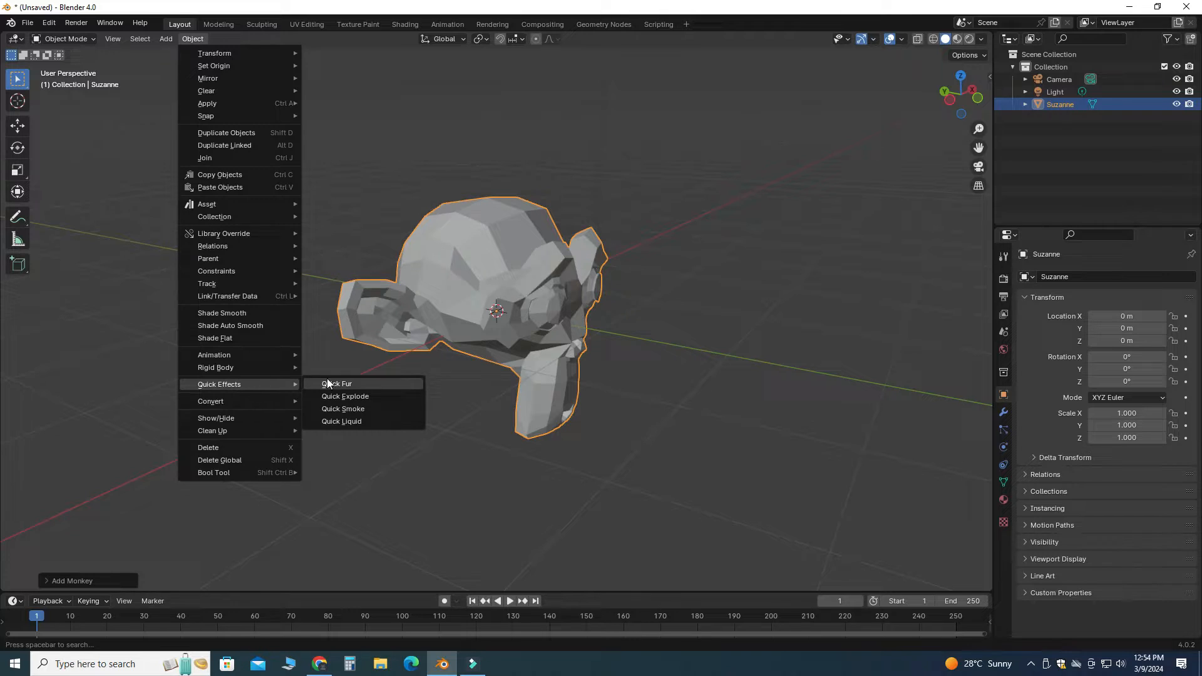
mouse_move(342, 409)
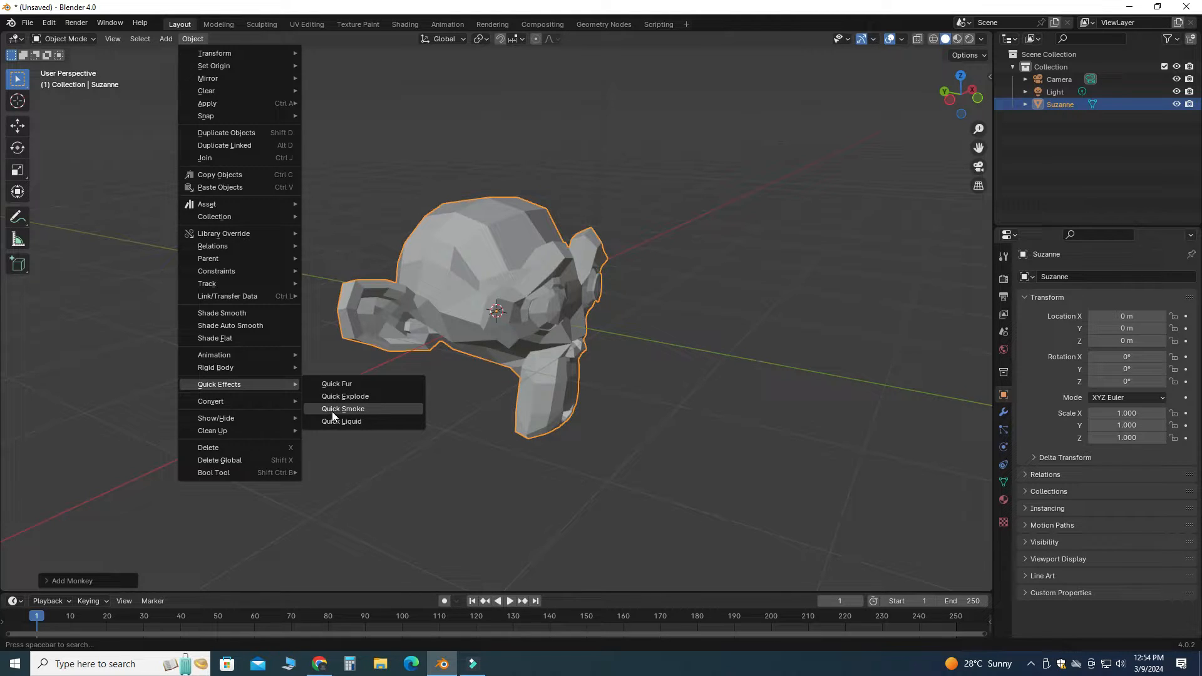
Apply Object > Quick Effects > Quick Smoke to Suzanne.
left_click(342, 409)
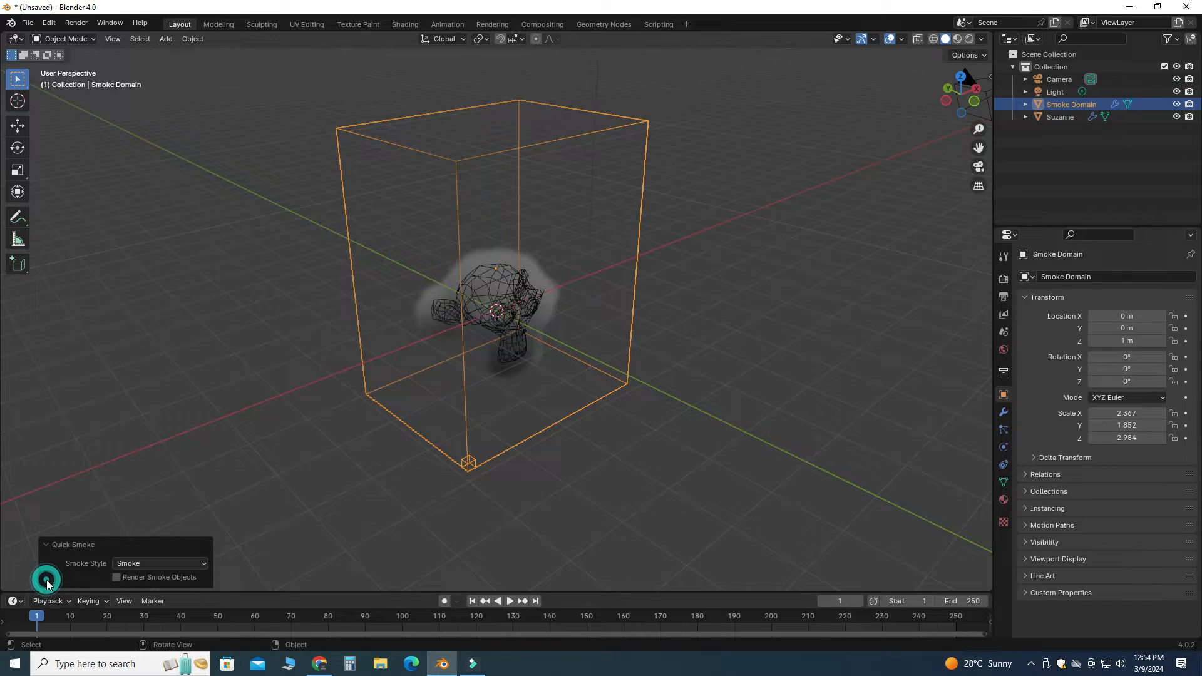
Set Smoke Style to Smoke & Fire and enable Render Smoke Objects.
left_click(158, 563)
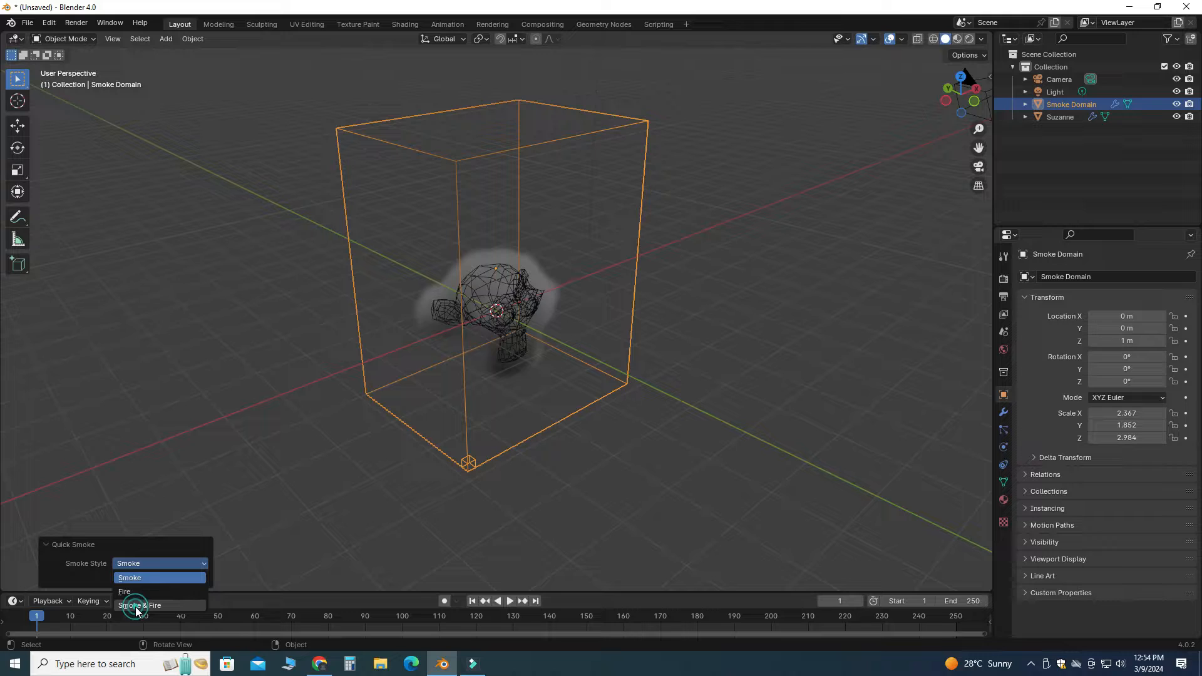
left_click(141, 605)
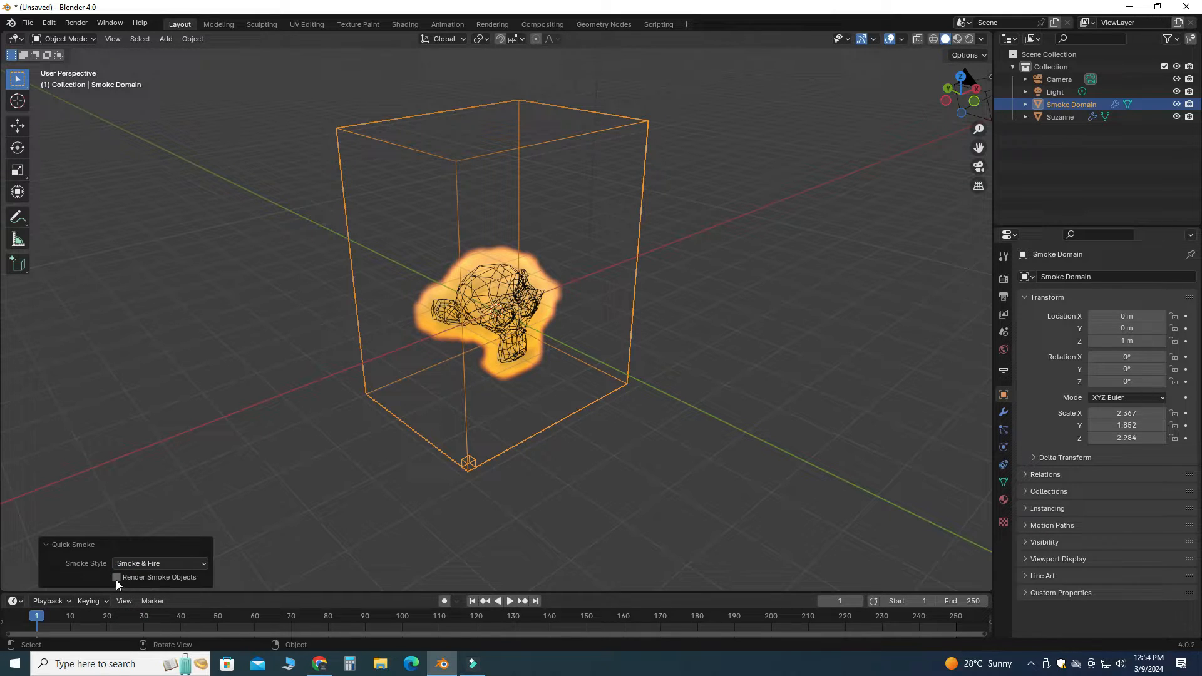
left_click(117, 577)
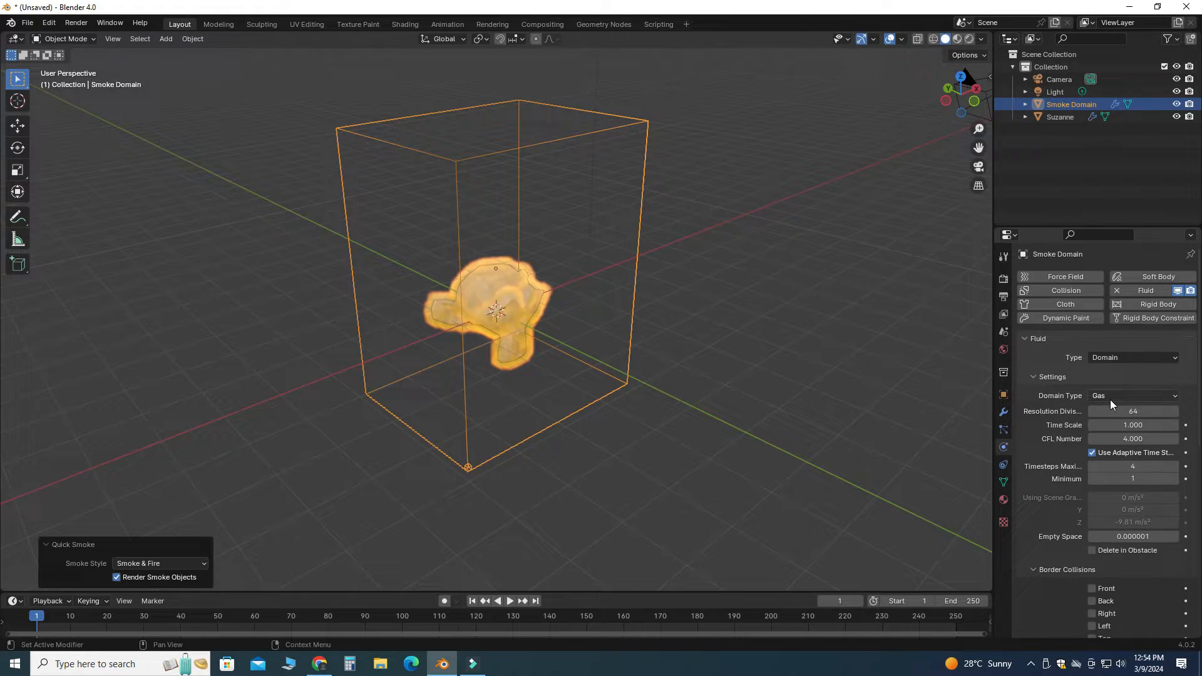
mouse_move(1019, 389)
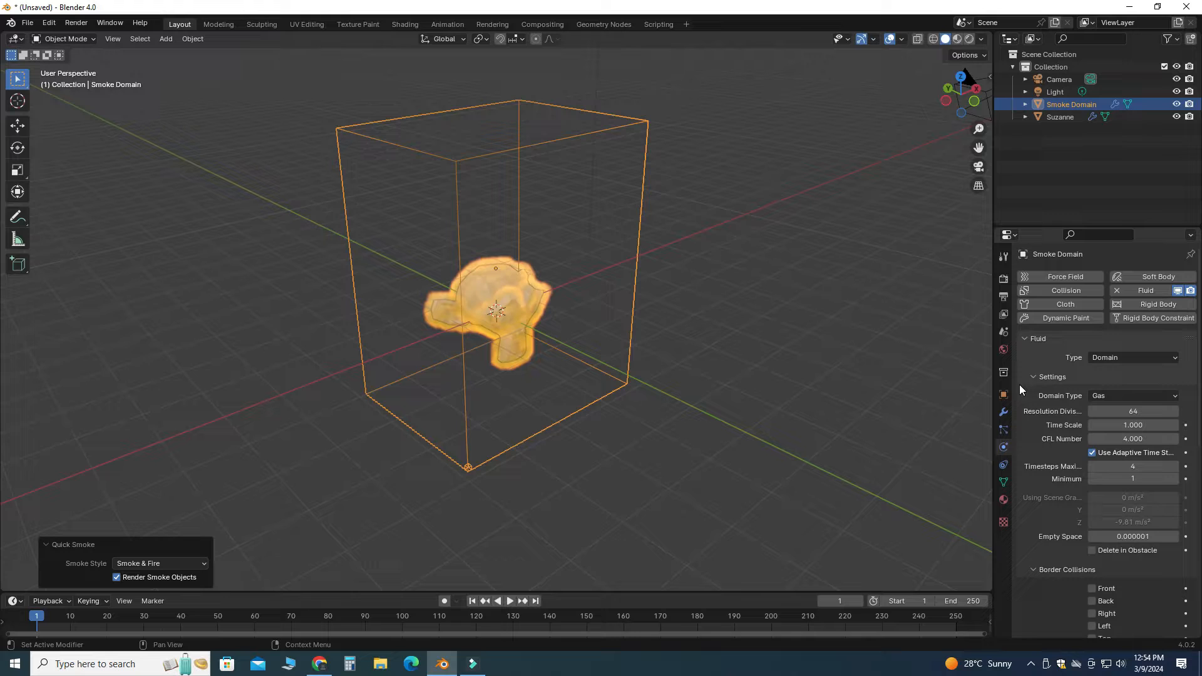
Set the frame range end to 100 in Output Properties and start playback.
left_click(1003, 296)
type("12")
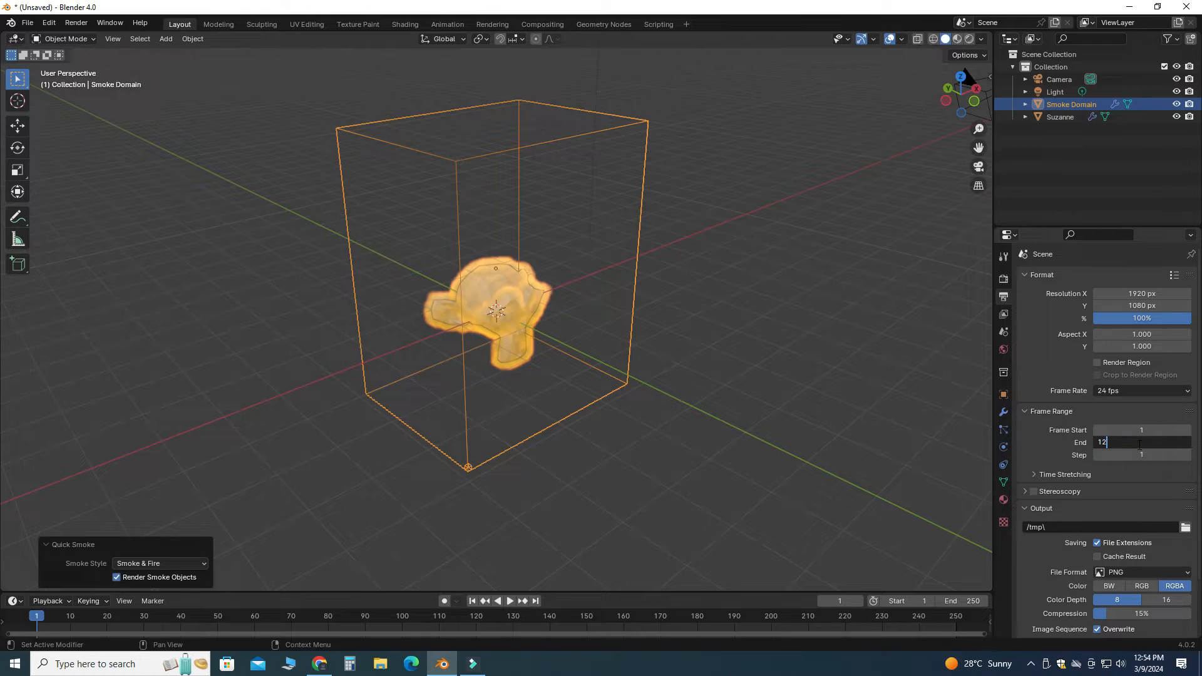
type("100")
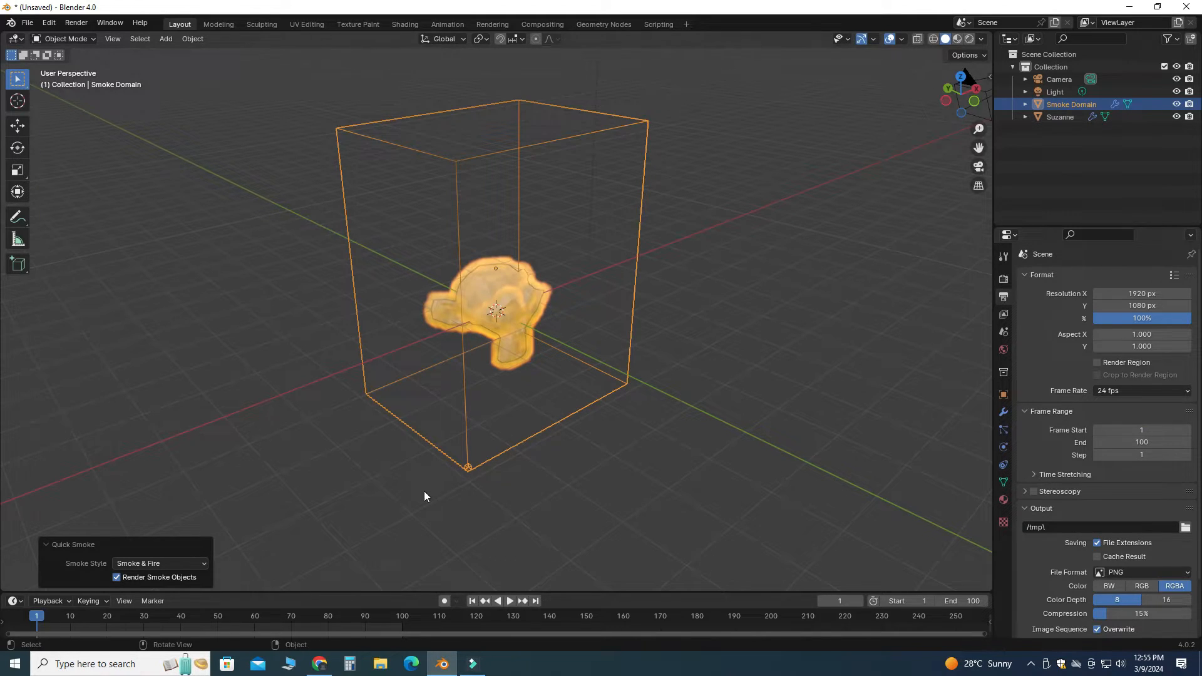
left_click(510, 601)
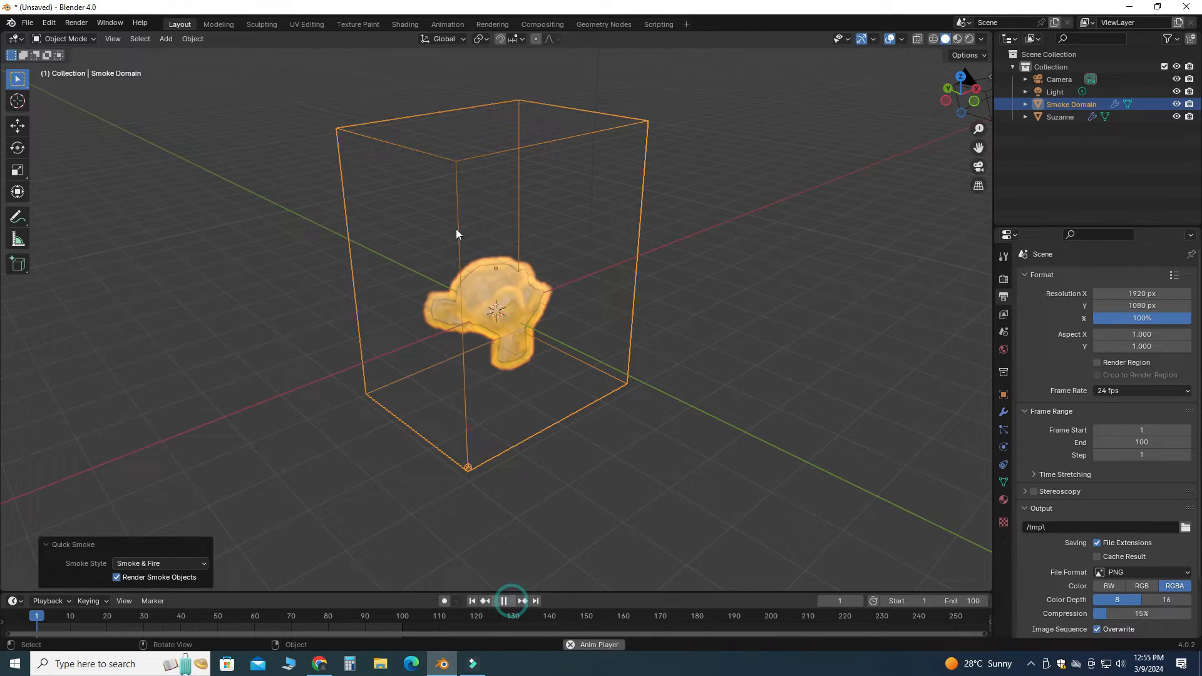
Play the simulation to watch flames and smoke rise from Suzanne.
left_click(505, 600)
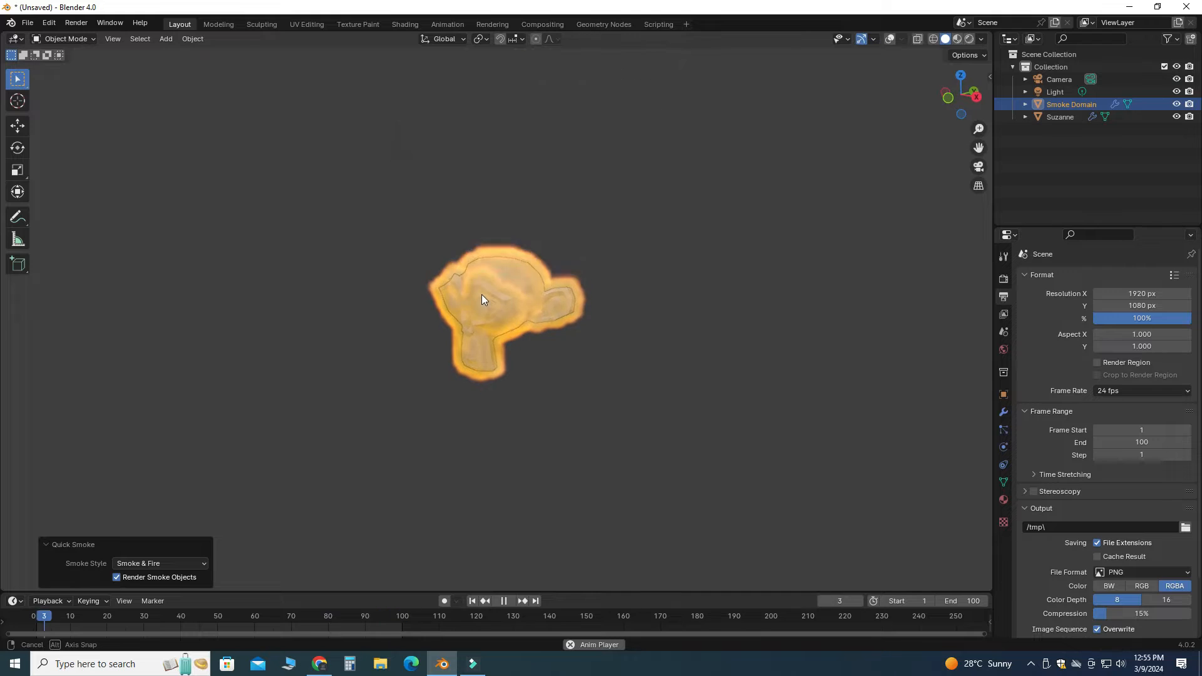
left_click(502, 600)
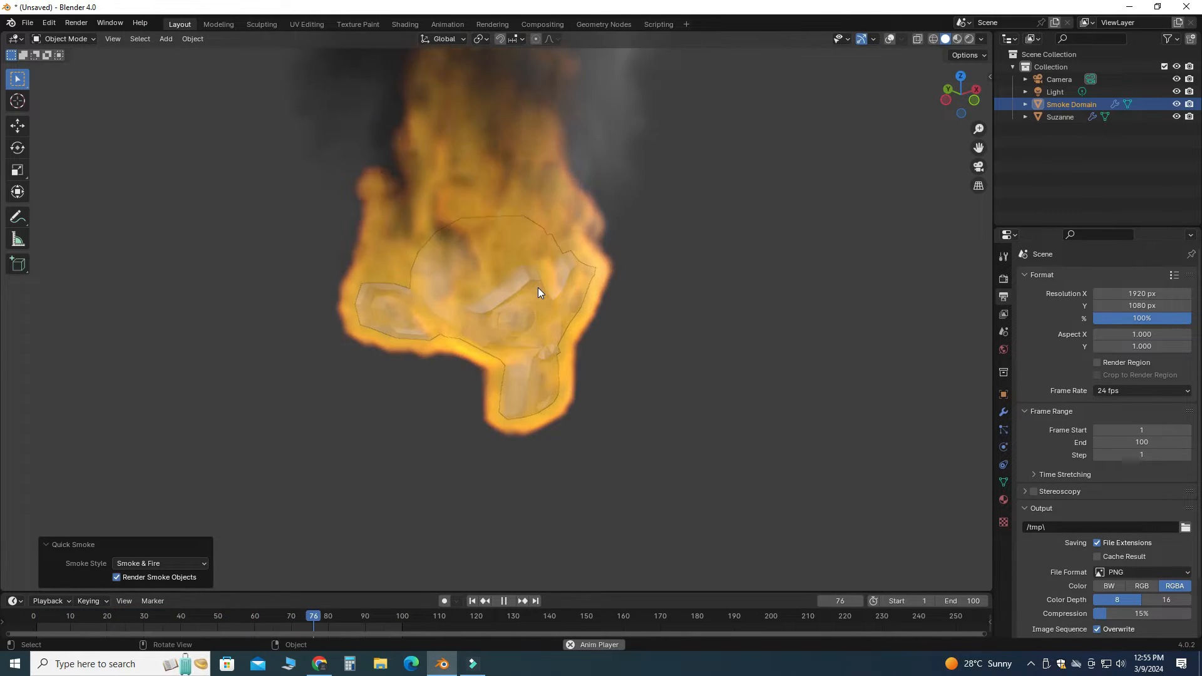
left_click(63, 615)
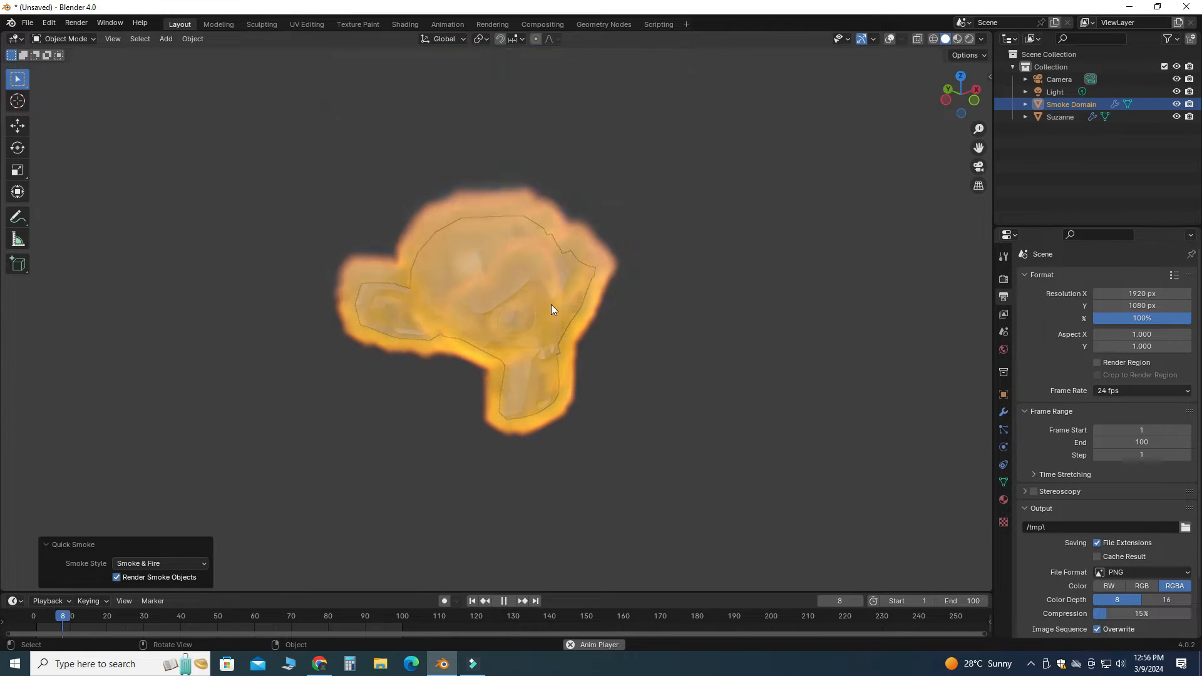